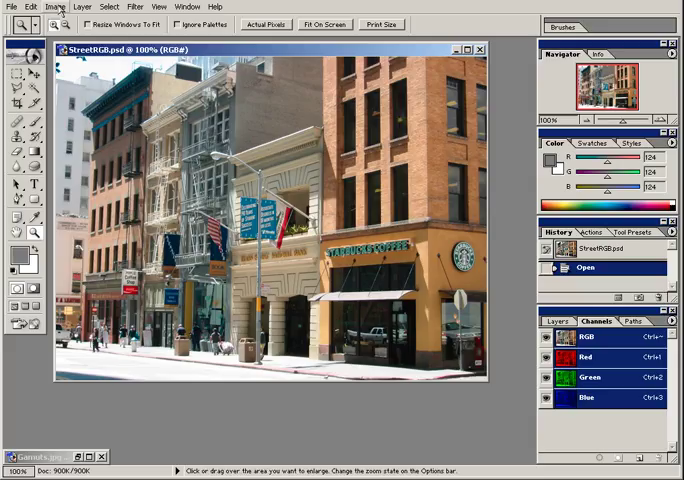
# - Convert the StreetRGB photo to Lab Color mode via Image > Mode
pyautogui.click(57, 6)
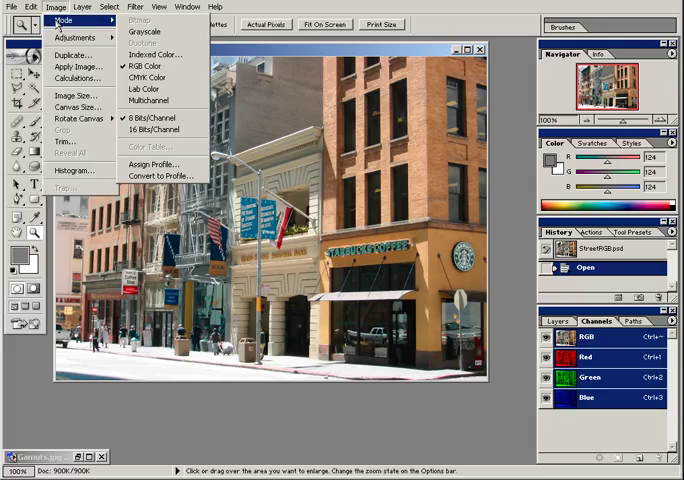
pyautogui.moveTo(147, 78)
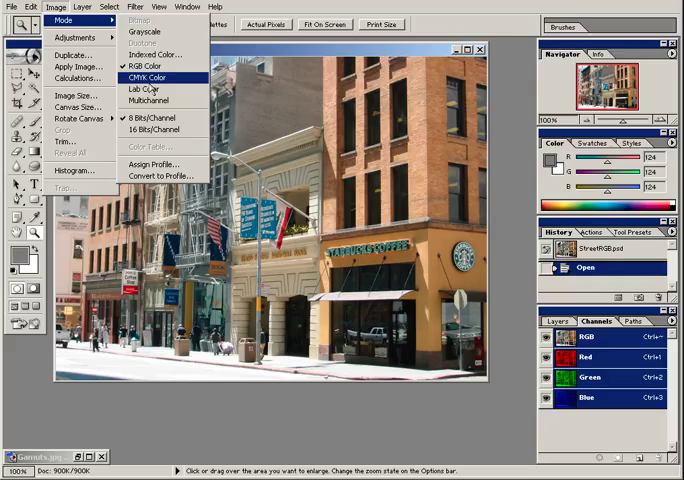
pyautogui.moveTo(147, 89)
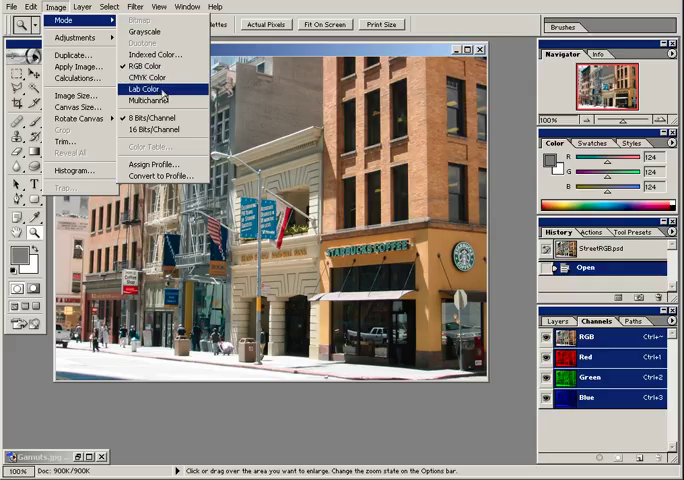
pyautogui.click(145, 90)
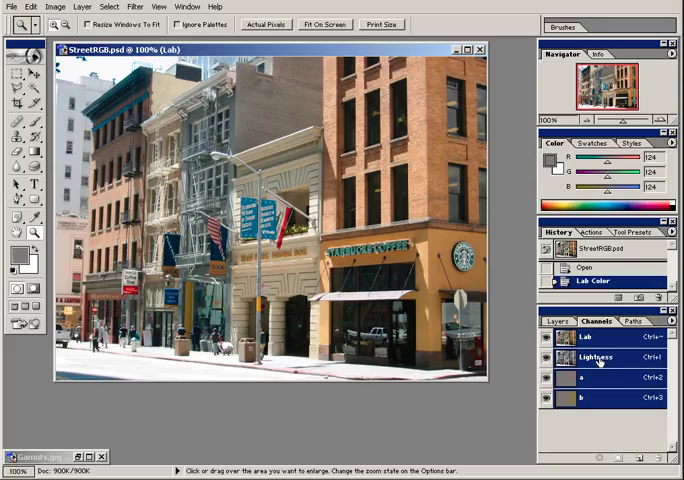
pyautogui.click(595, 357)
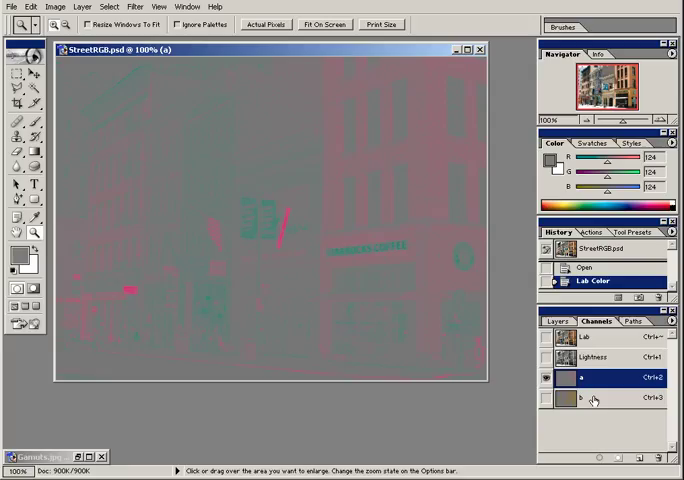
pyautogui.click(585, 398)
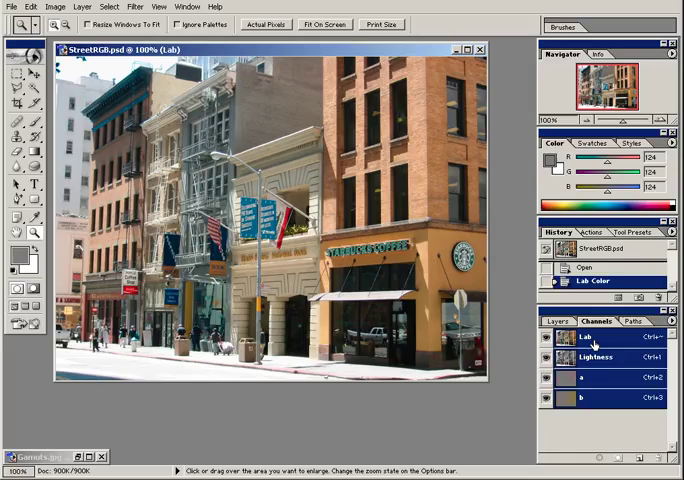
pyautogui.click(595, 357)
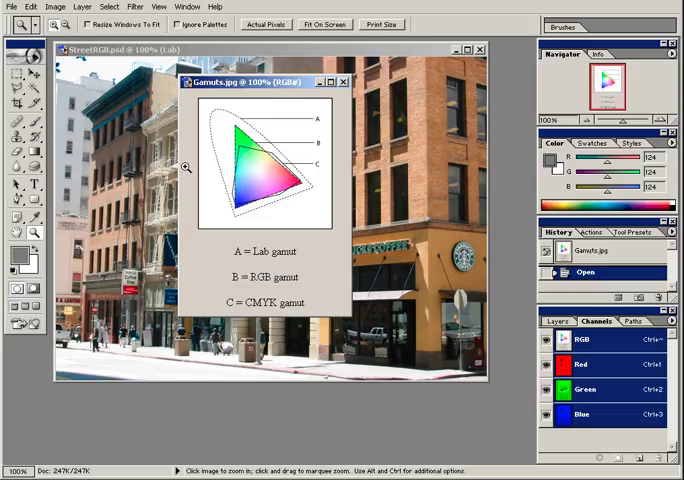
pyautogui.moveTo(208, 171)
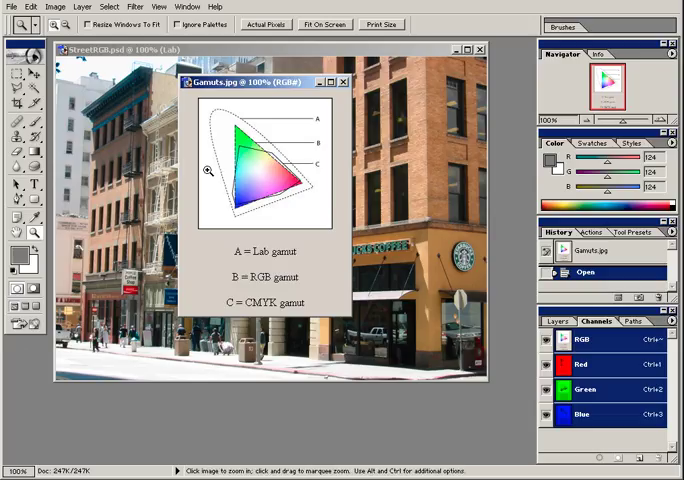
pyautogui.moveTo(208, 190)
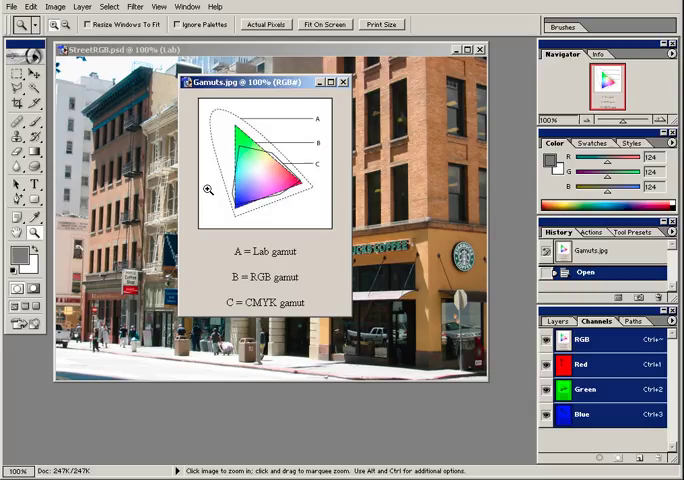
pyautogui.moveTo(215, 218)
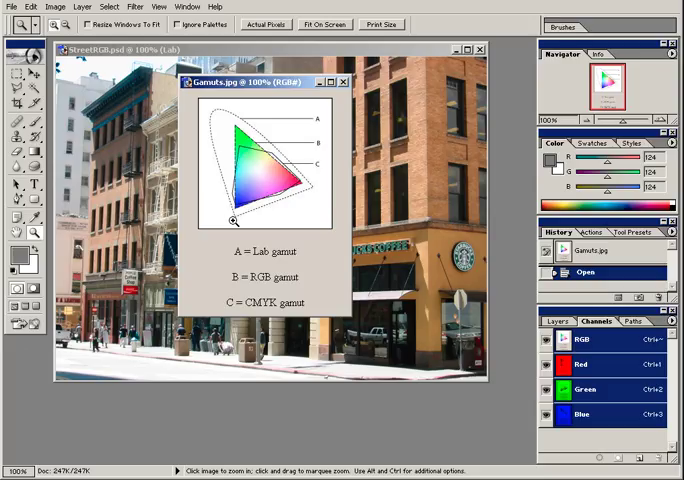
pyautogui.moveTo(310, 185)
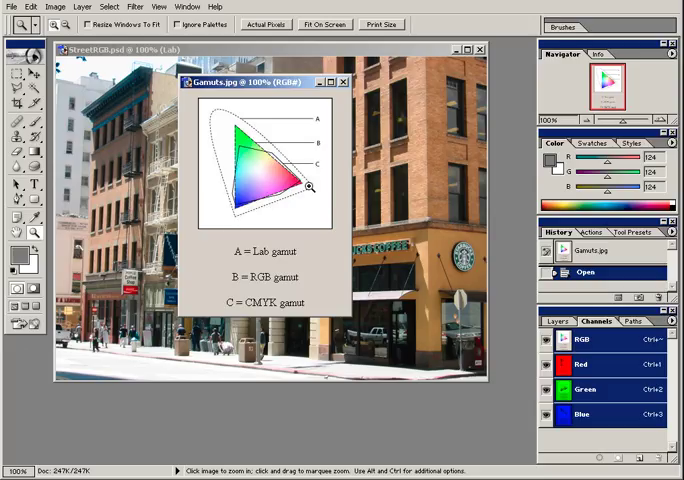
pyautogui.moveTo(212, 152)
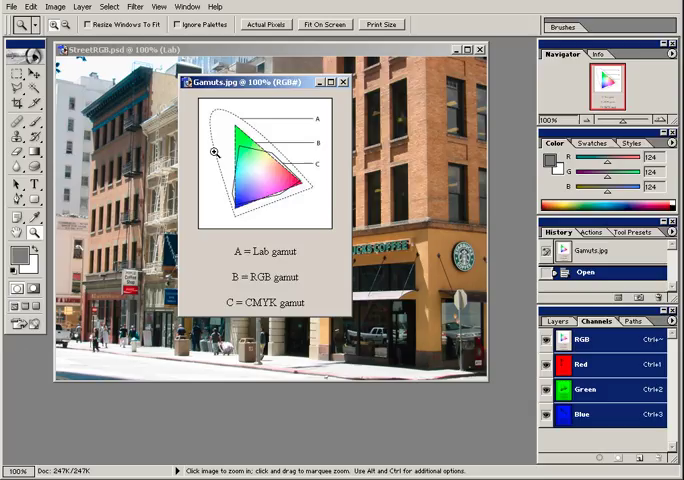
pyautogui.moveTo(227, 184)
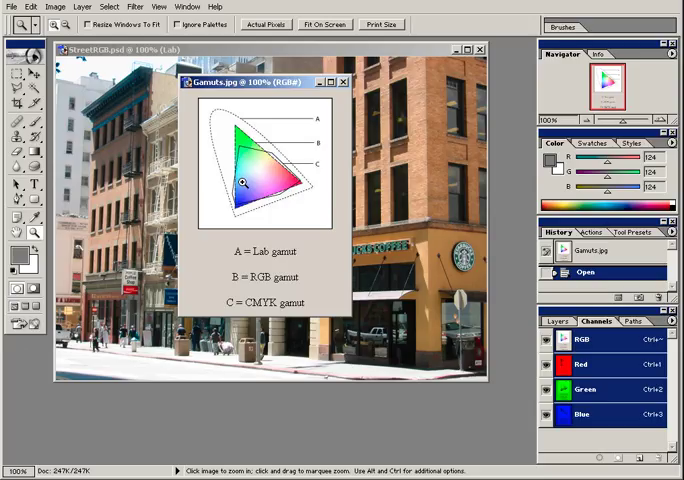
pyautogui.moveTo(221, 143)
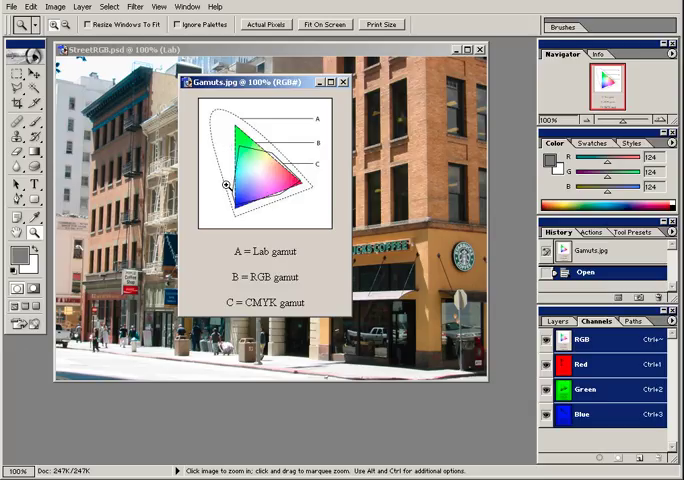
pyautogui.moveTo(298, 174)
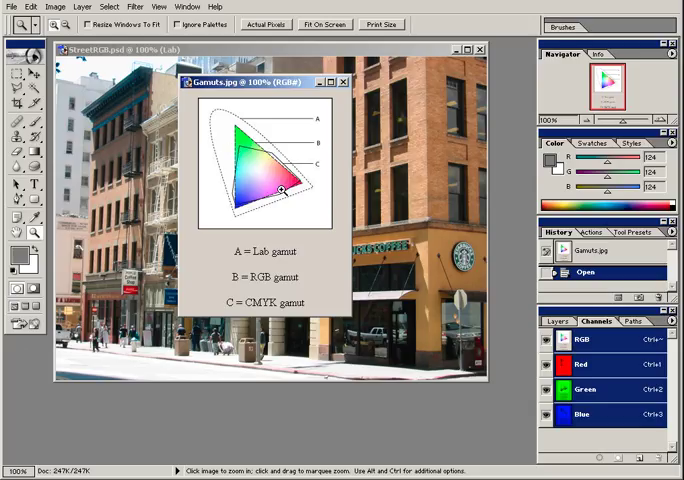
pyautogui.moveTo(250, 162)
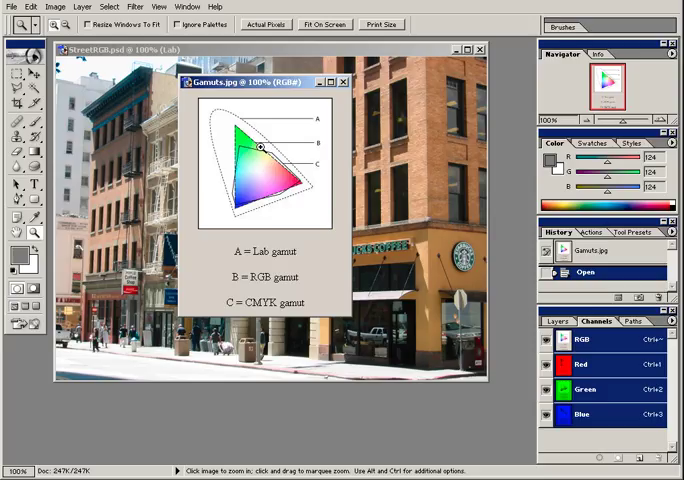
pyautogui.moveTo(285, 167)
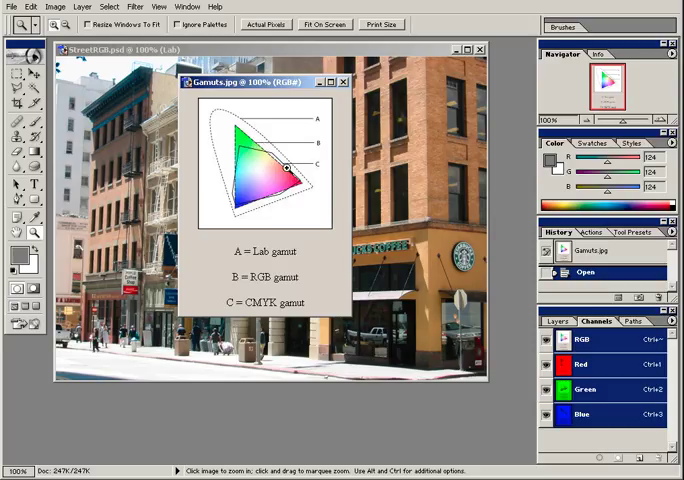
pyautogui.moveTo(270, 190)
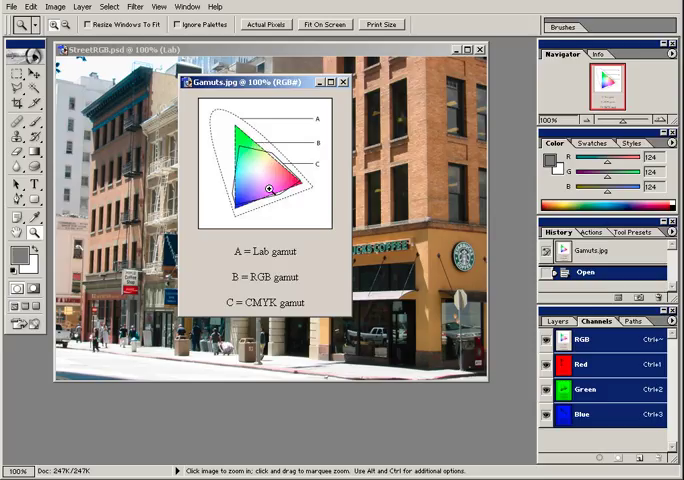